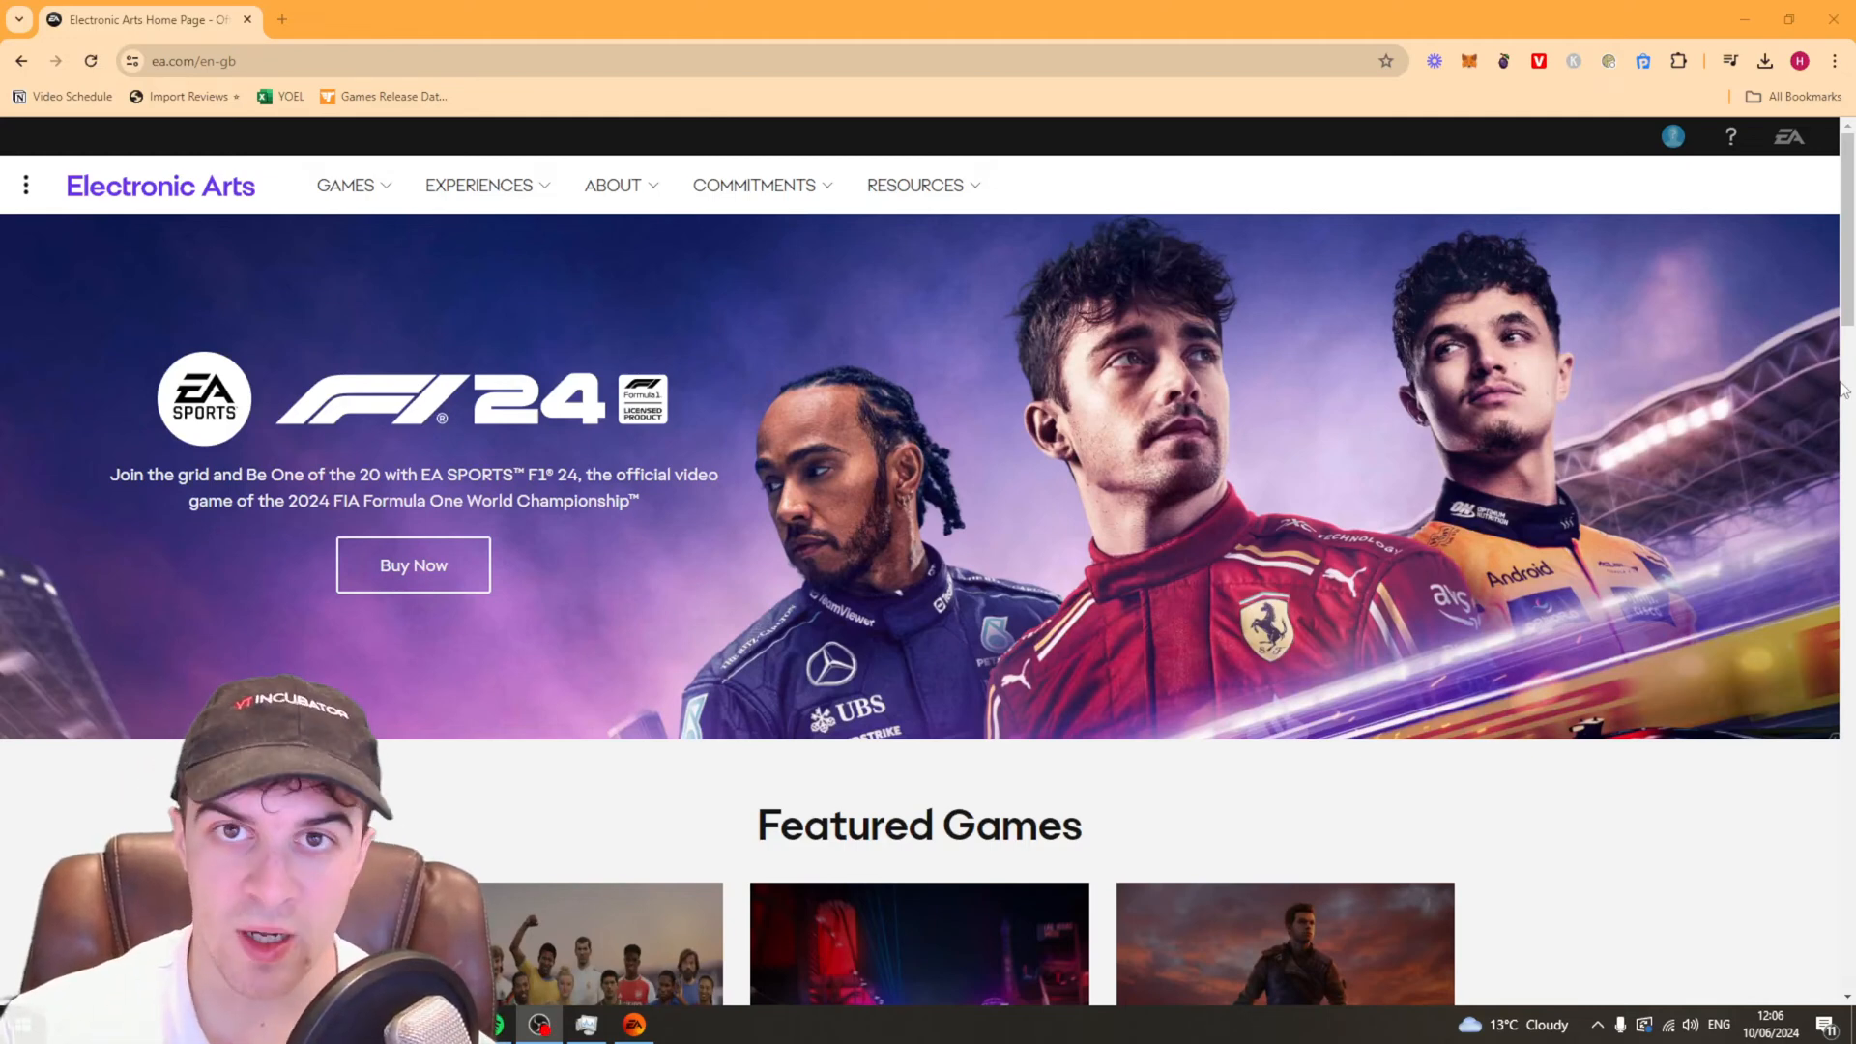
Step: Open the account icon's Sign In / Create Account panel on the EA home page
left_click(1672, 135)
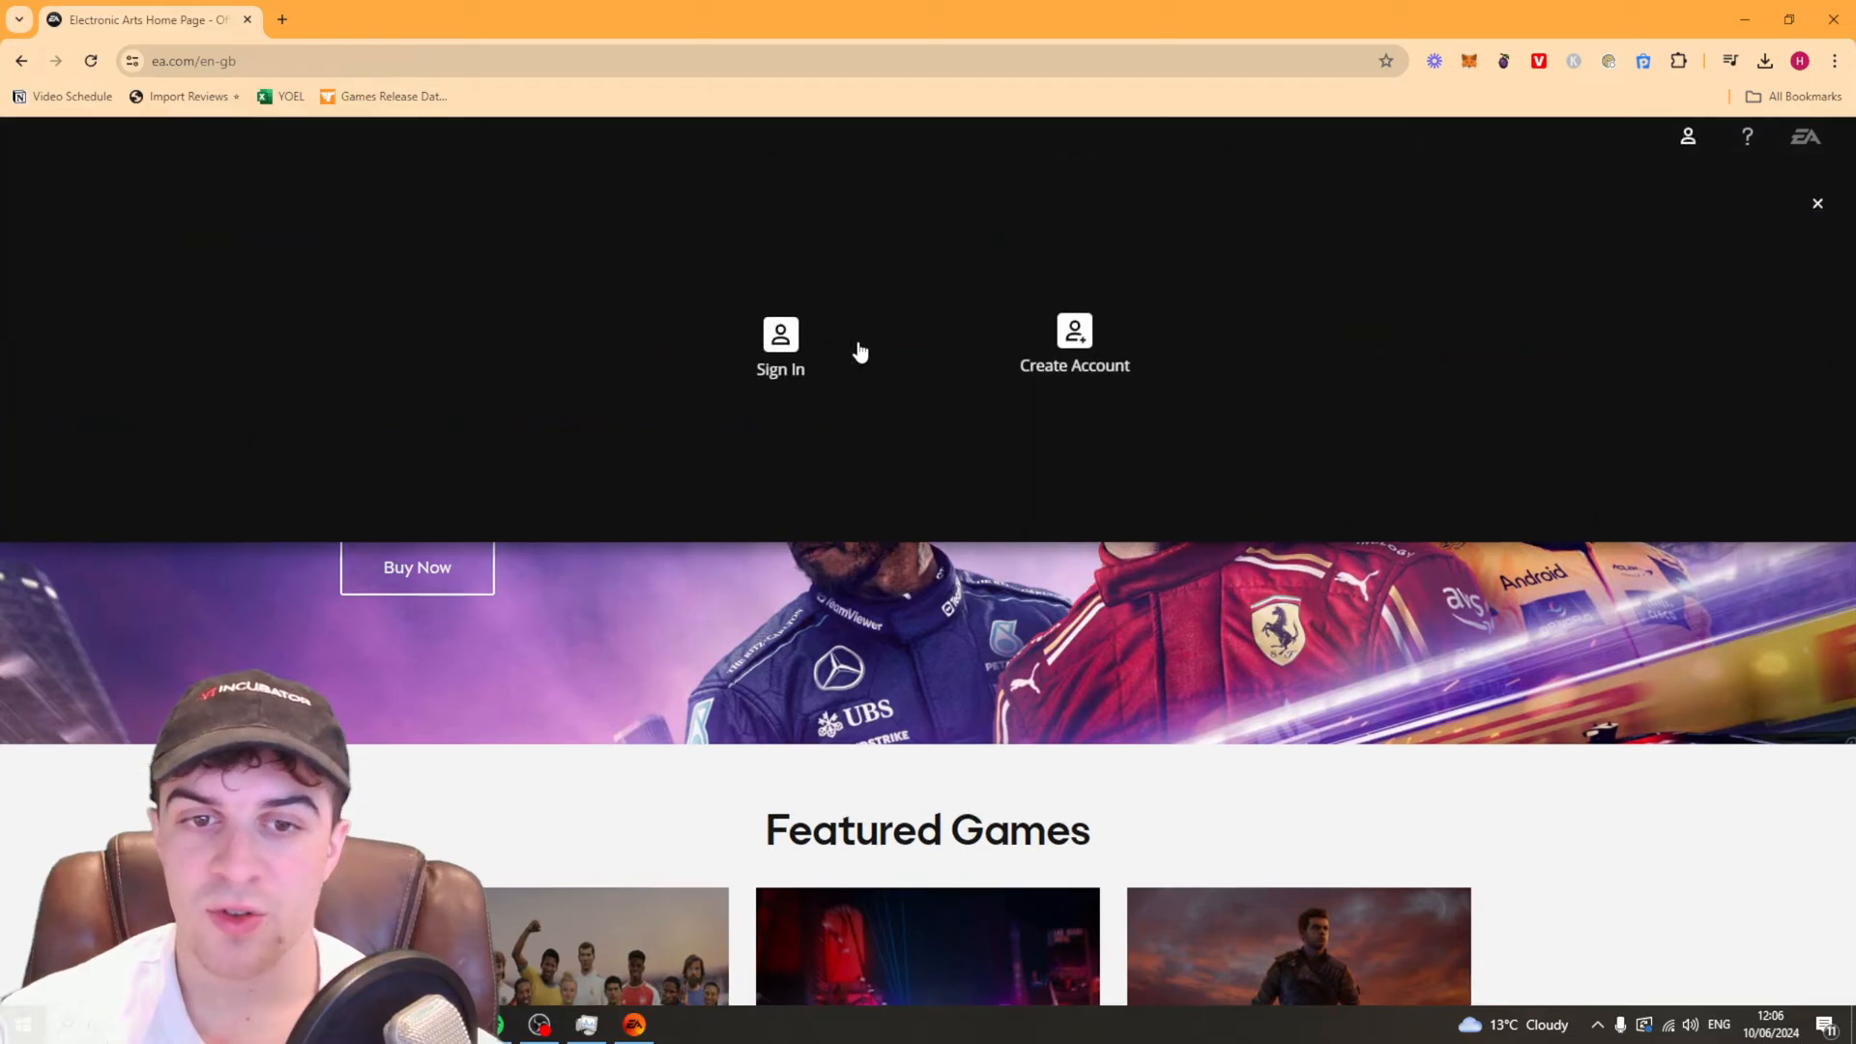
Step: Go to the EA sign-in page and choose 'Forgot your password?'
left_click(780, 343)
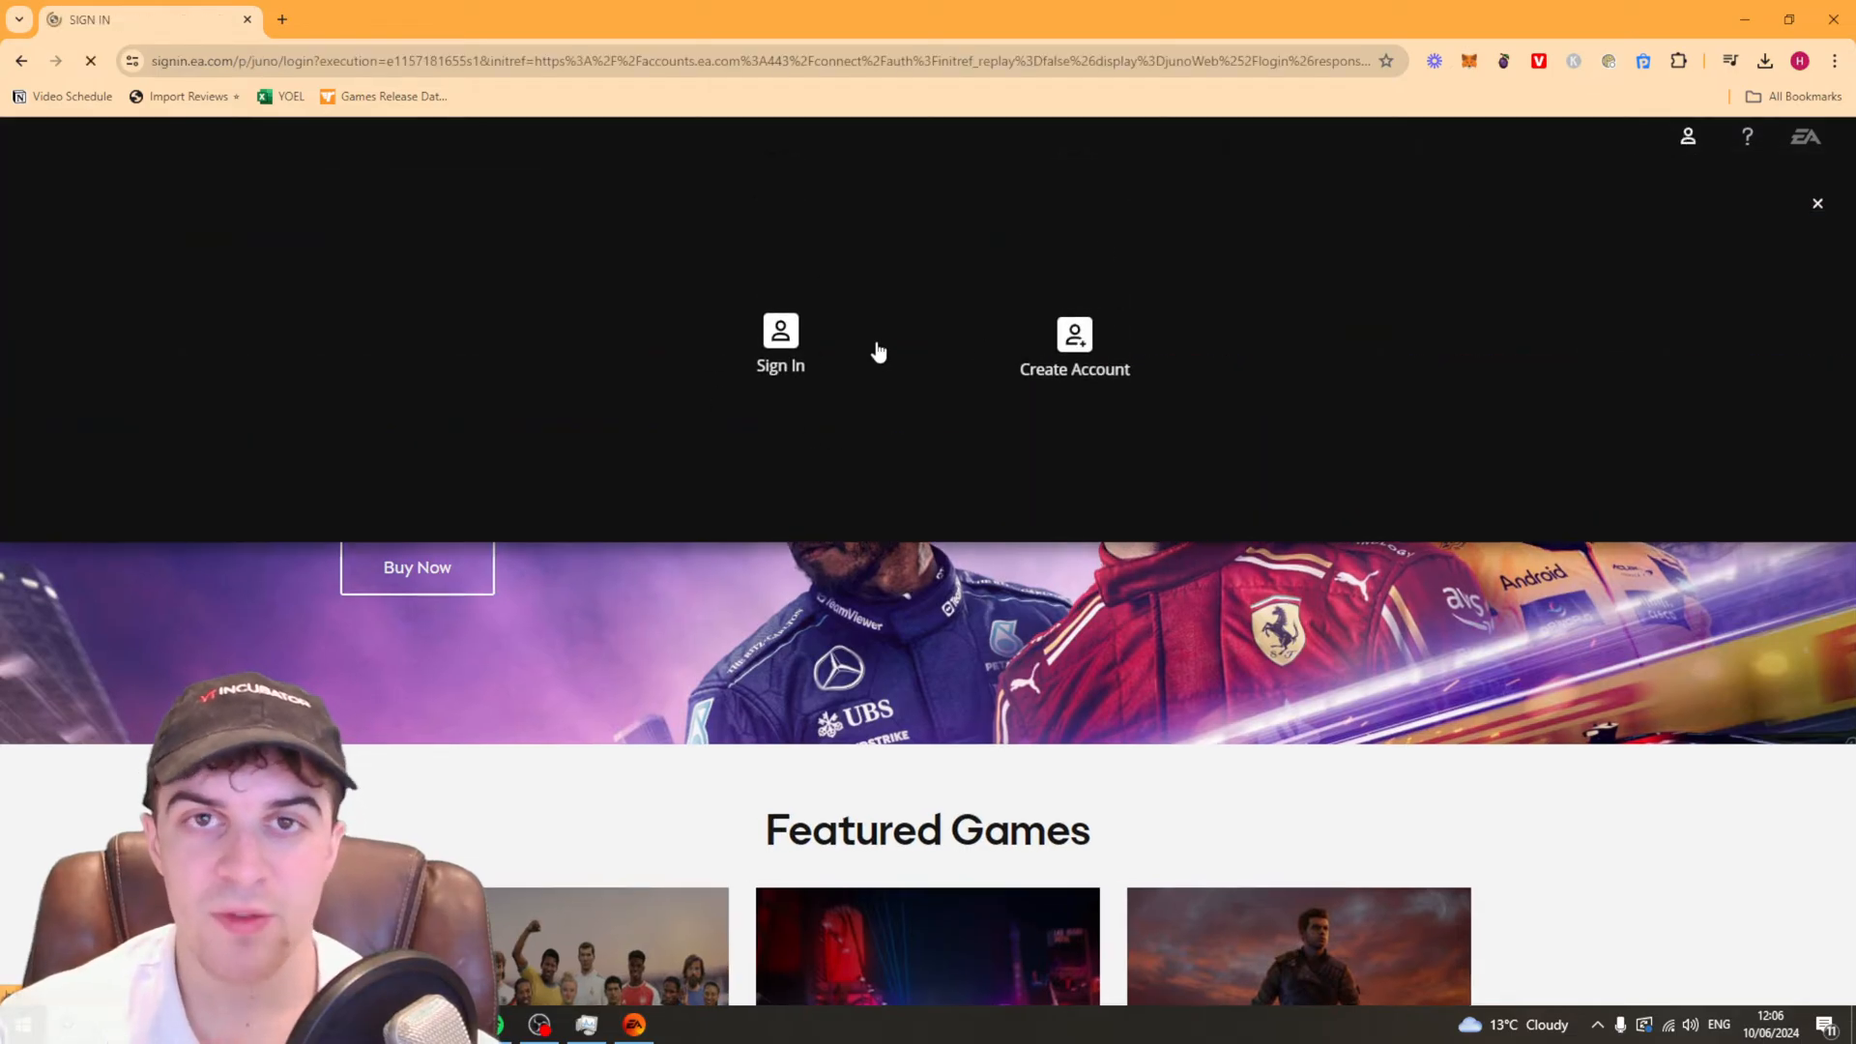
left_click(780, 343)
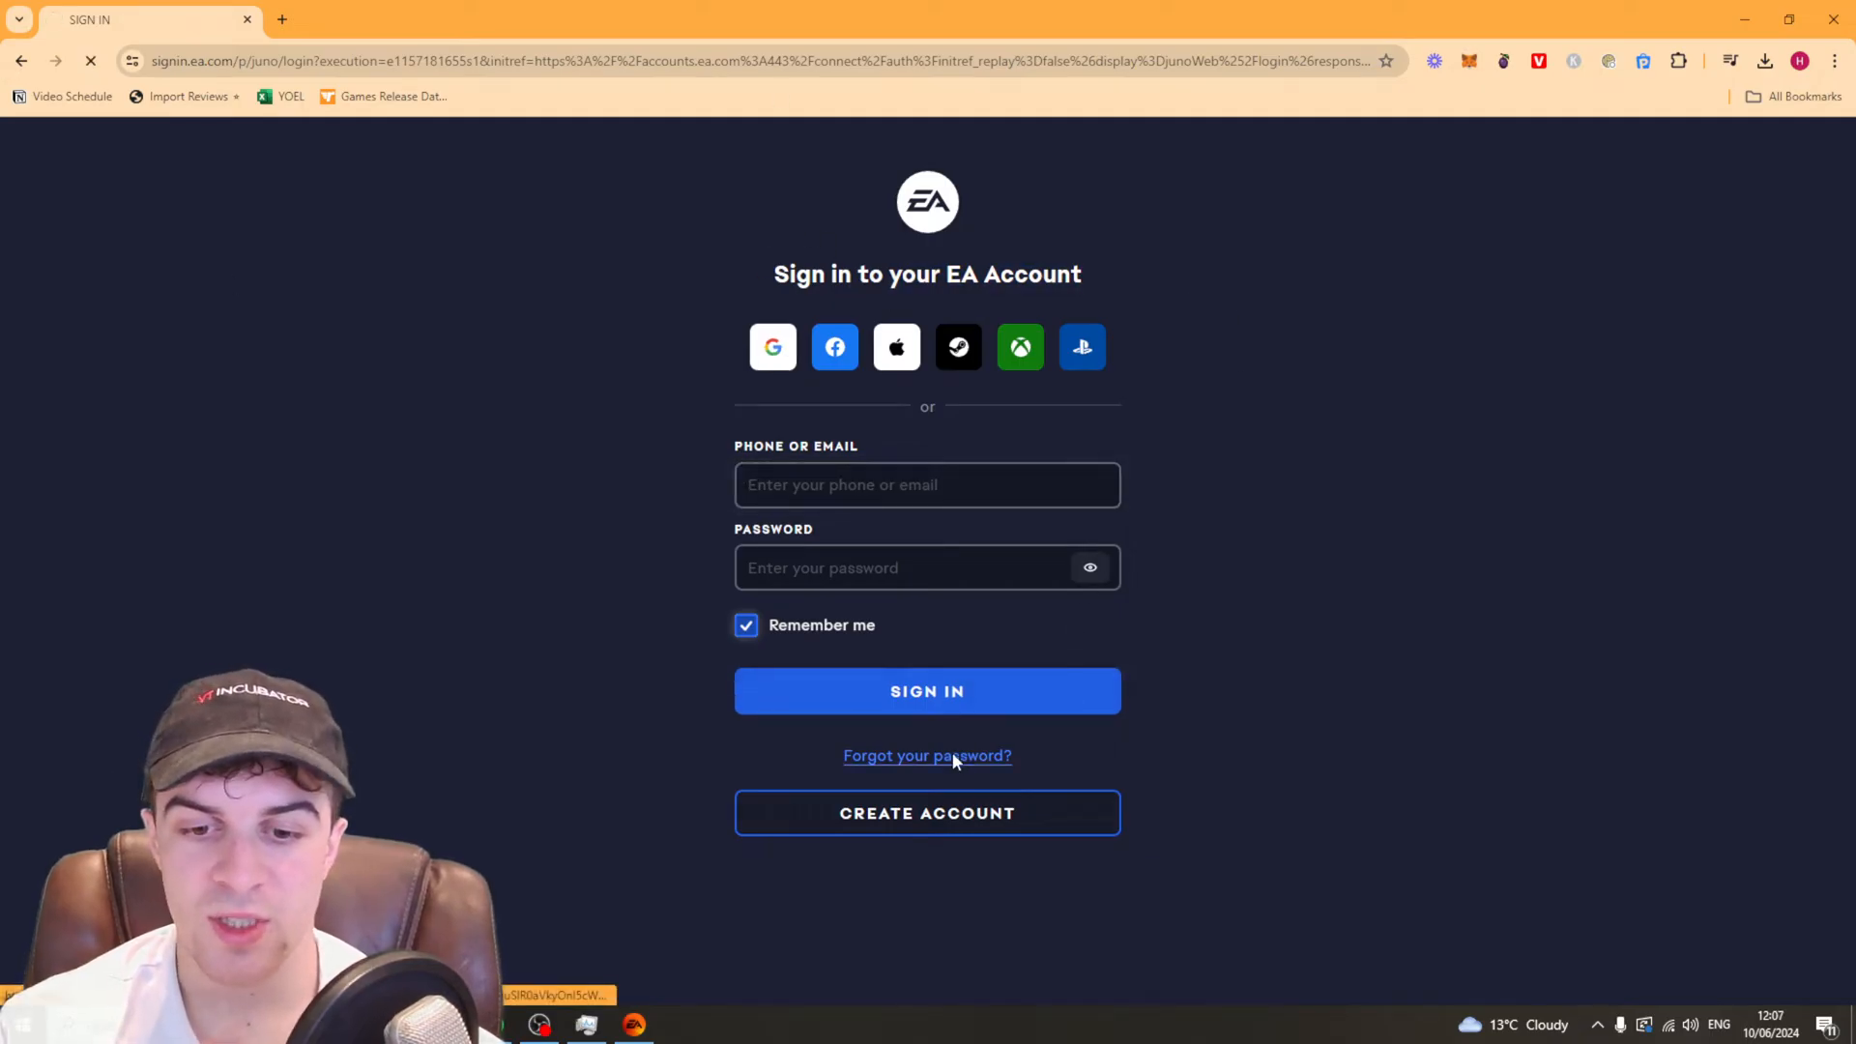
left_click(927, 754)
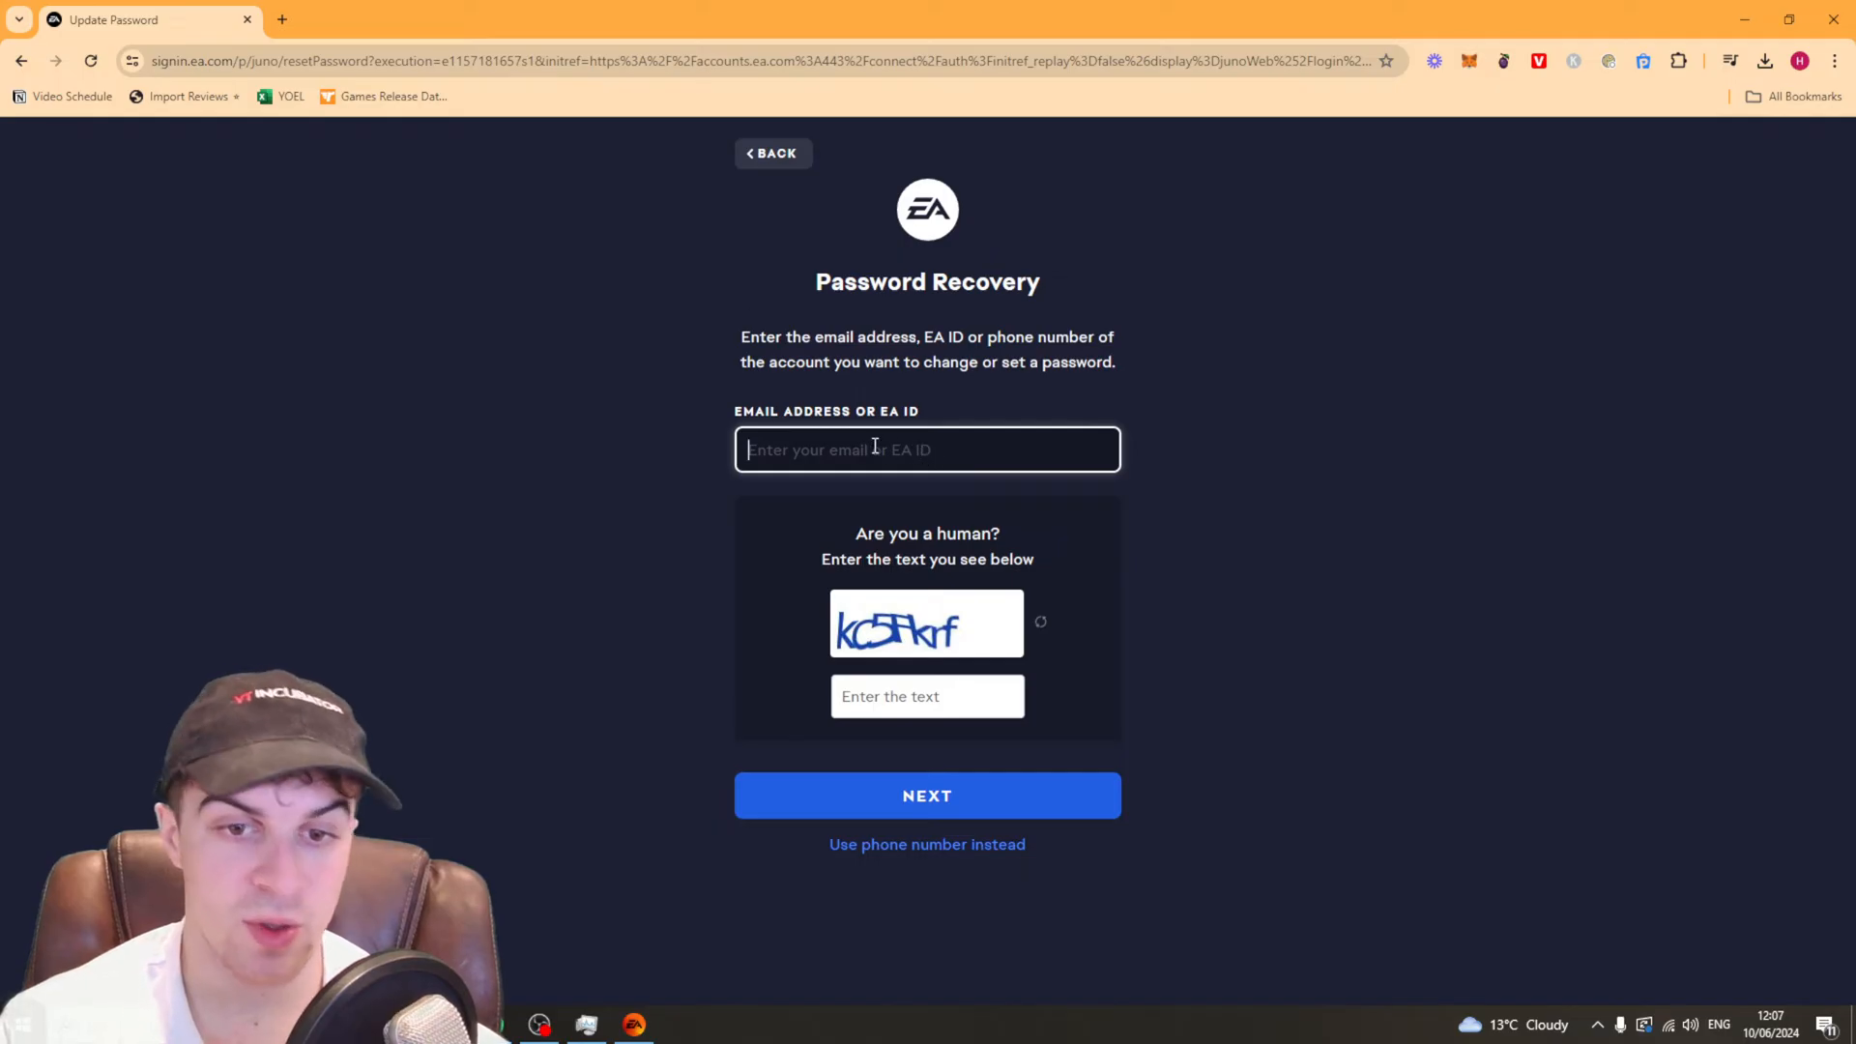